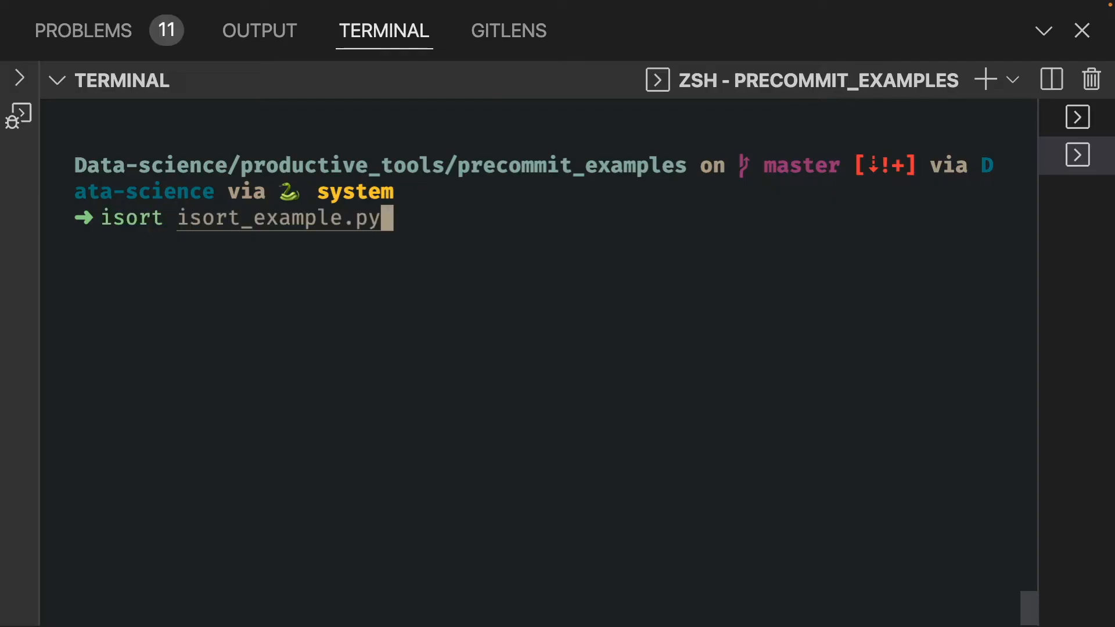
Run 'isort isort_example.py' in the terminal to sort and group its imports alphabetically
key("Return")
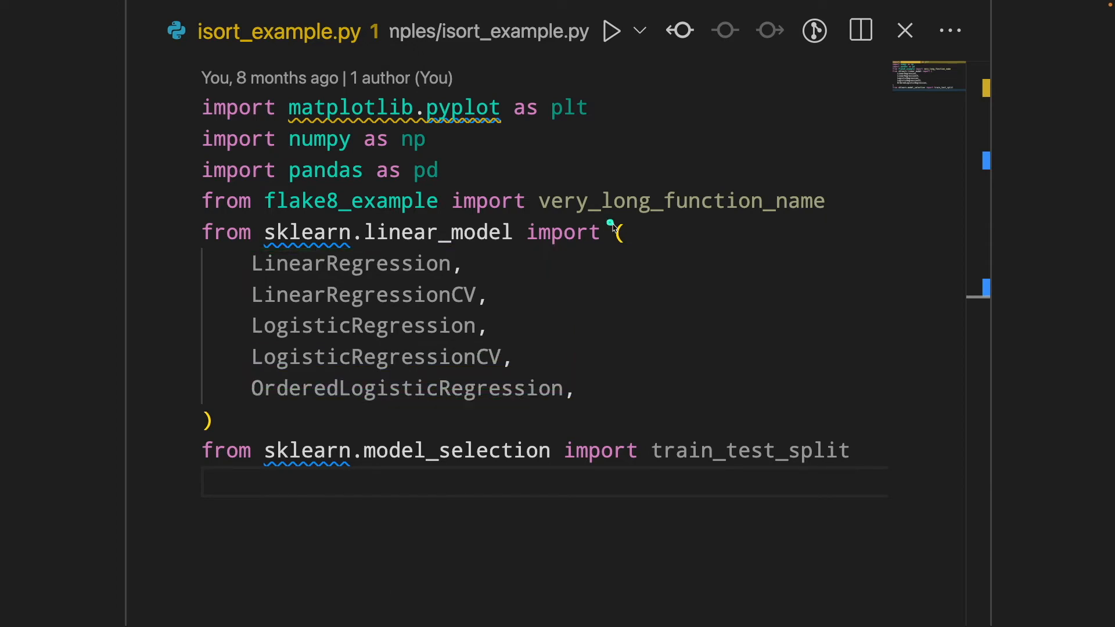
mouse_move(238, 271)
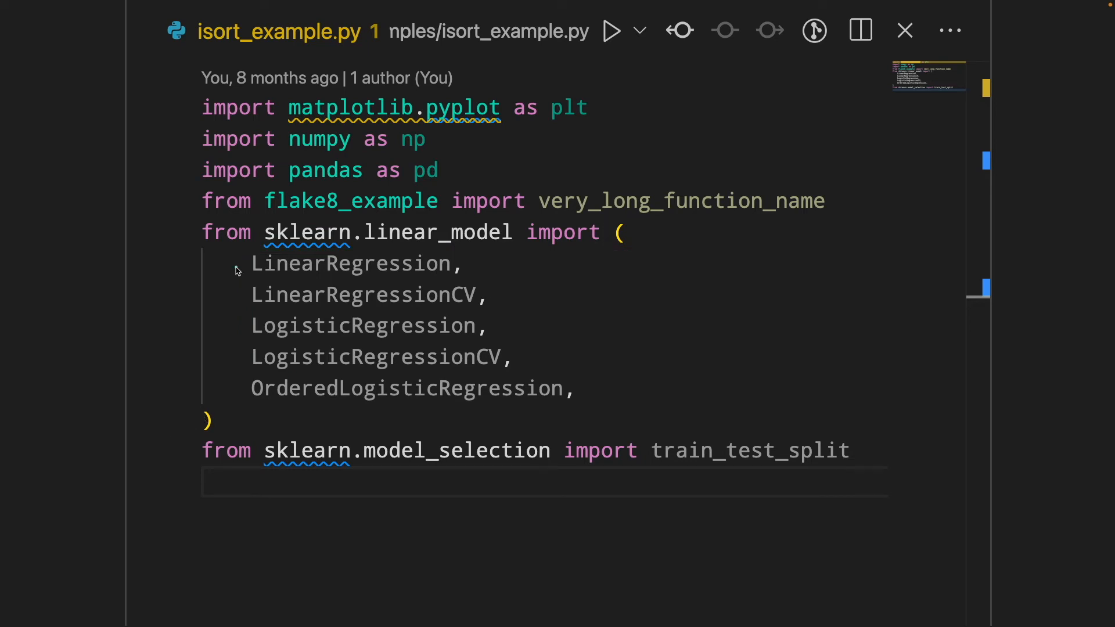
mouse_move(240, 271)
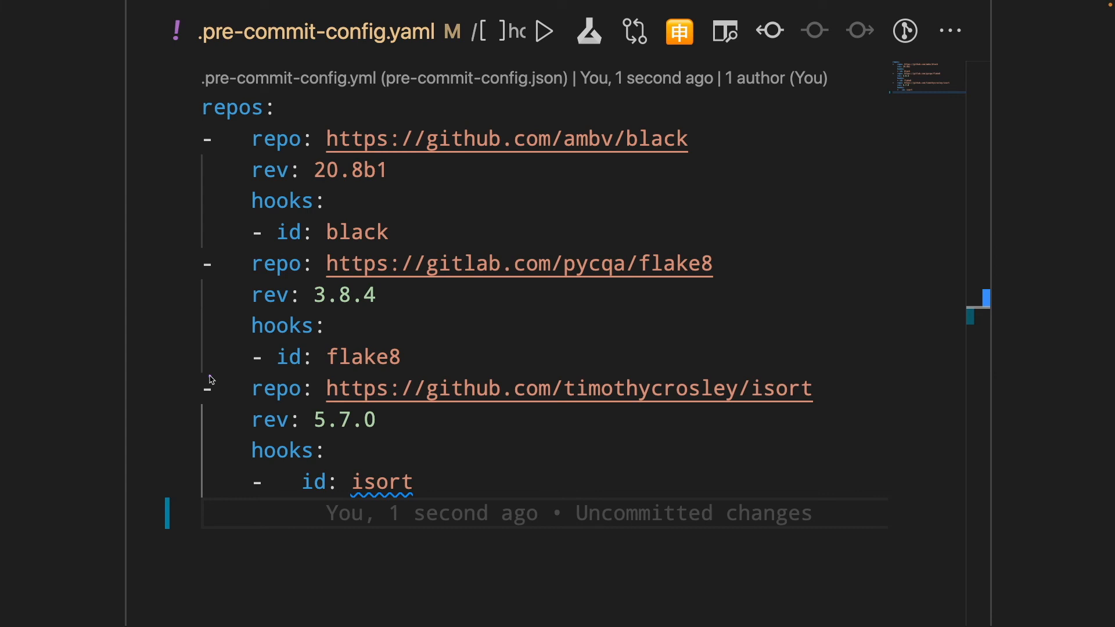
mouse_move(183, 384)
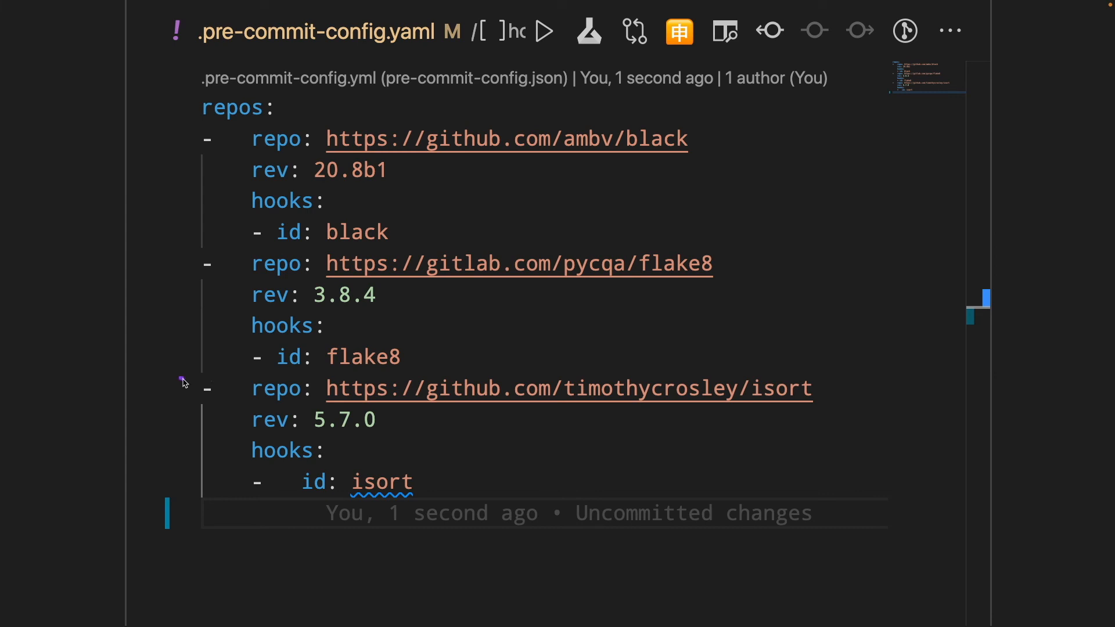